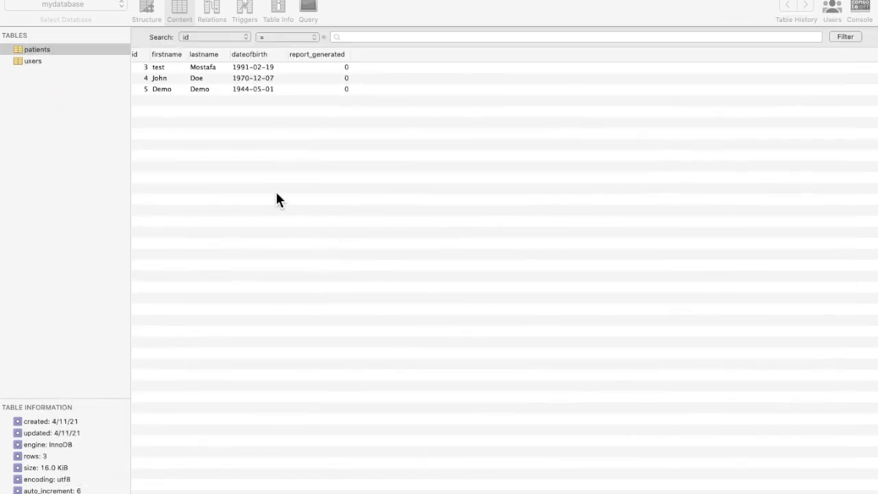
{"action": "mouse_move", "coordinate": [199, 156]}
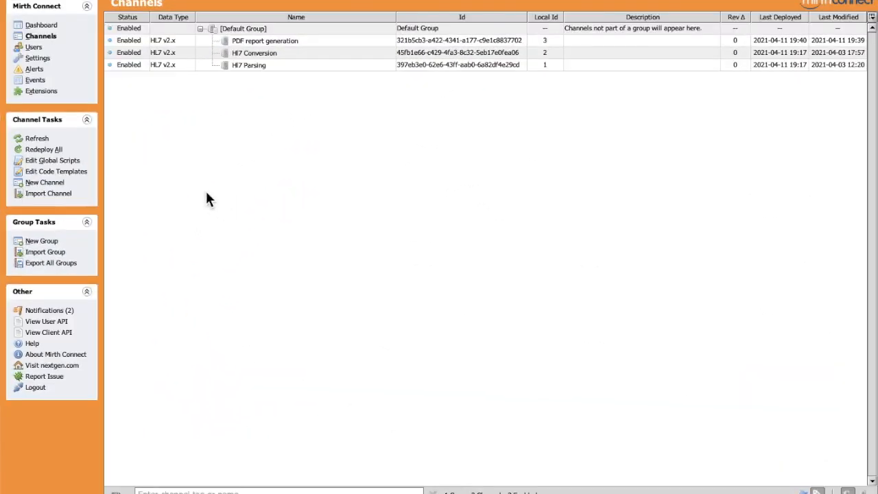
- Create a new channel and name it Job PDF Reports on the Summary tab
{"action": "left_click", "coordinate": [44, 181]}
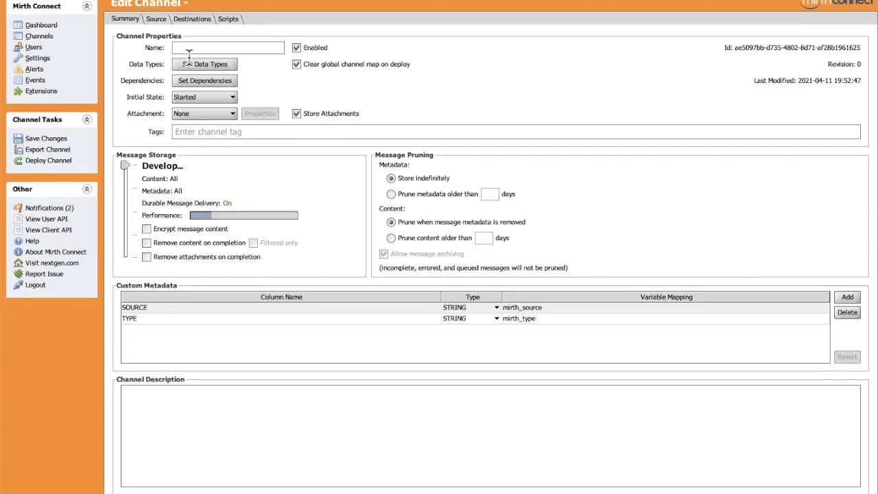
{"action": "type", "text": "Job"}
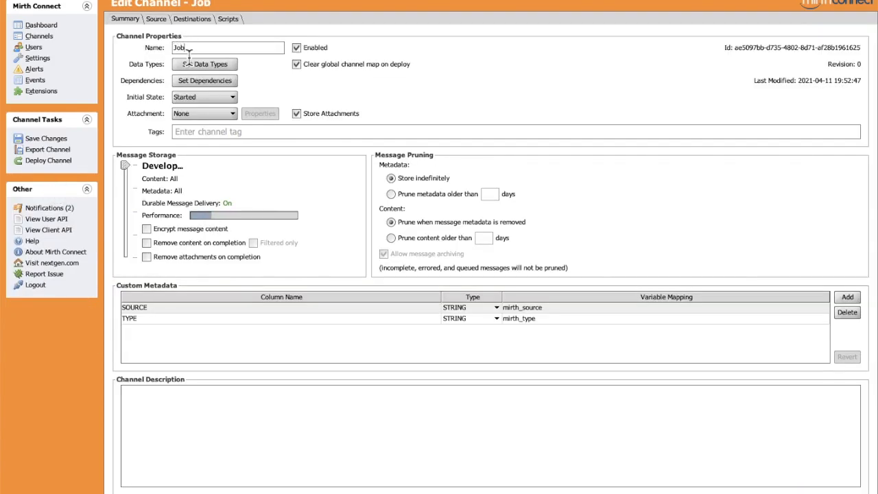
{"action": "type", "text": "PDF"}
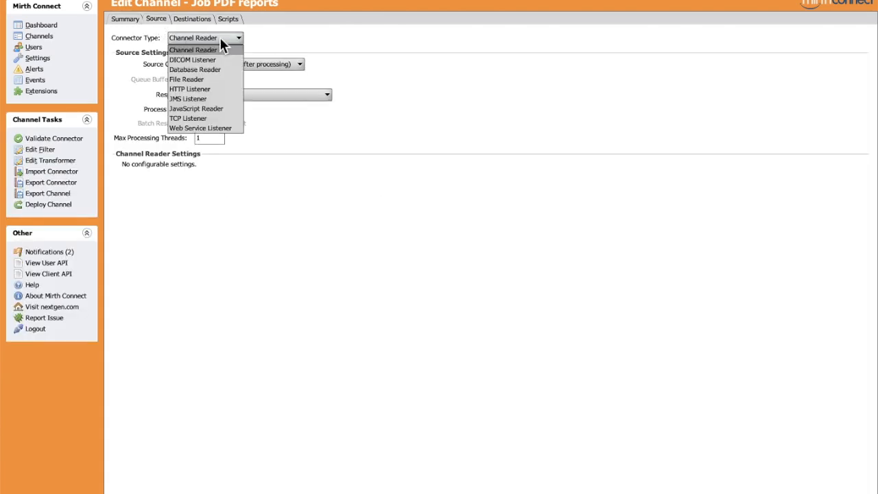
- Set the Source connector type to Database Reader polling every 30 seconds
{"action": "left_click", "coordinate": [195, 69]}
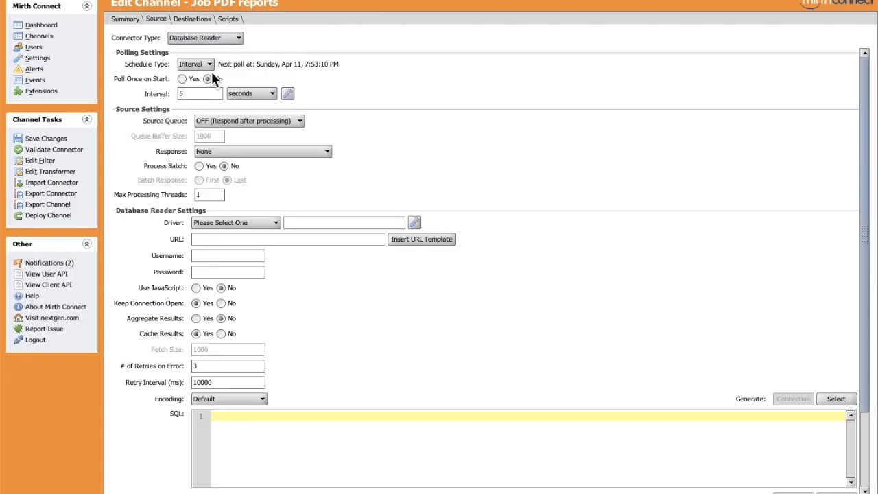
{"action": "mouse_move", "coordinate": [267, 96]}
{"action": "type", "text": "30"}
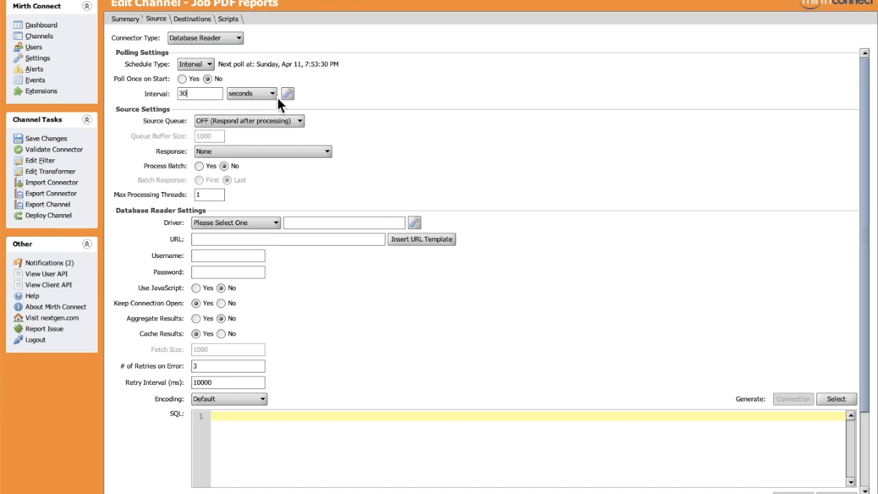
{"action": "mouse_move", "coordinate": [247, 77]}
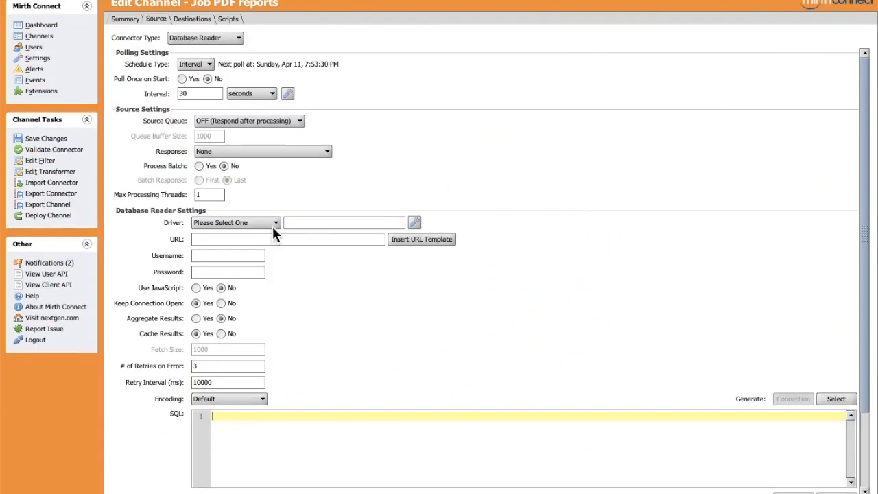
- Use the MySQL driver with URL jdbc:mysql://localhost:3306/mydatabase, username root and the password
{"action": "left_click", "coordinate": [236, 222]}
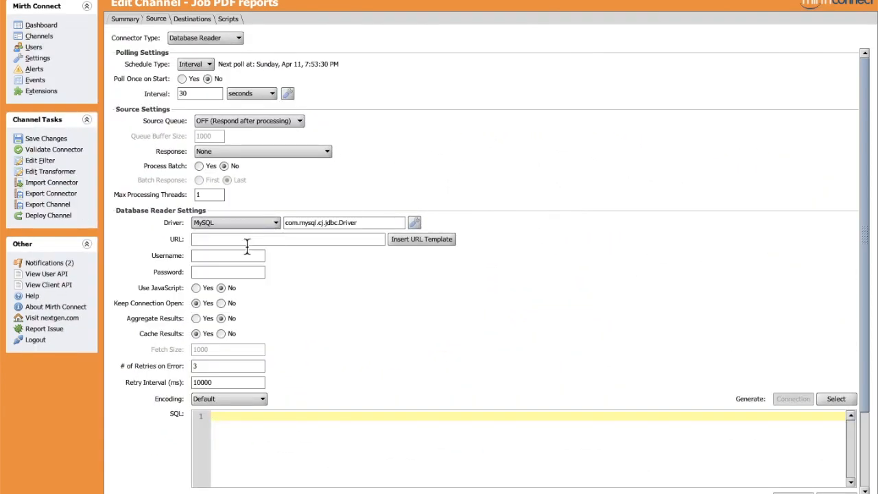
{"action": "mouse_move", "coordinate": [332, 259]}
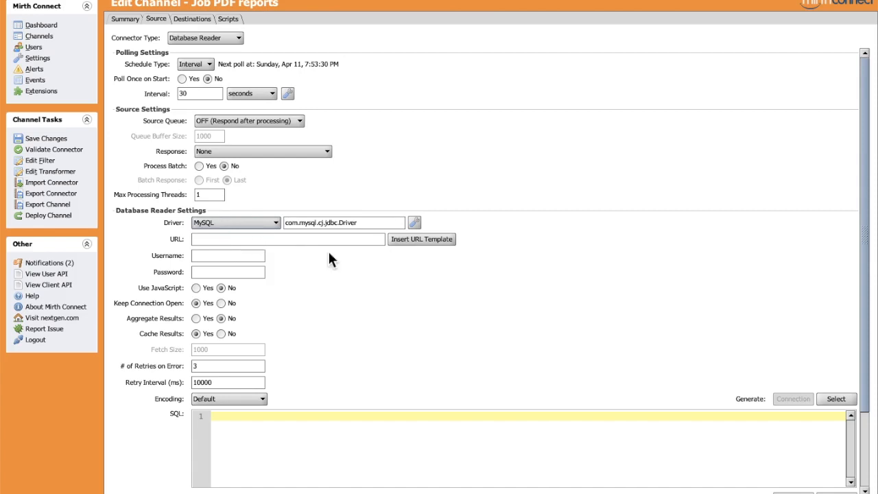
{"action": "left_click", "coordinate": [421, 238]}
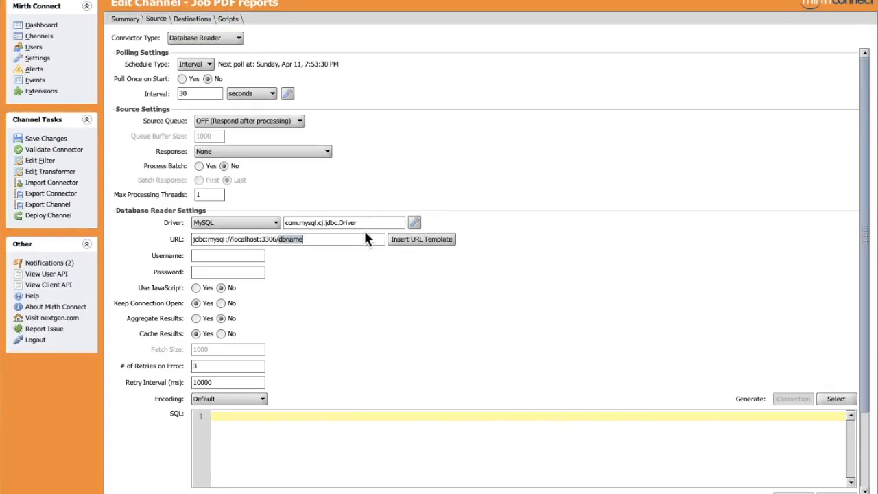
{"action": "type", "text": "mydata"}
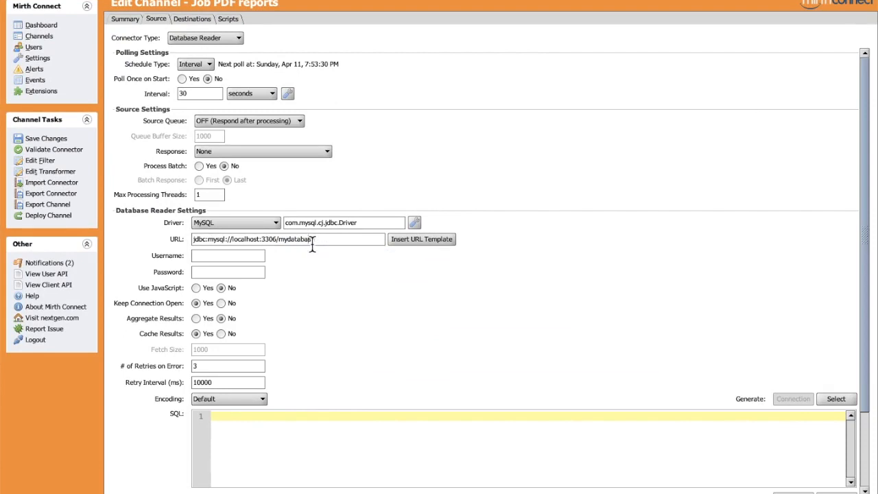
{"action": "type", "text": "root"}
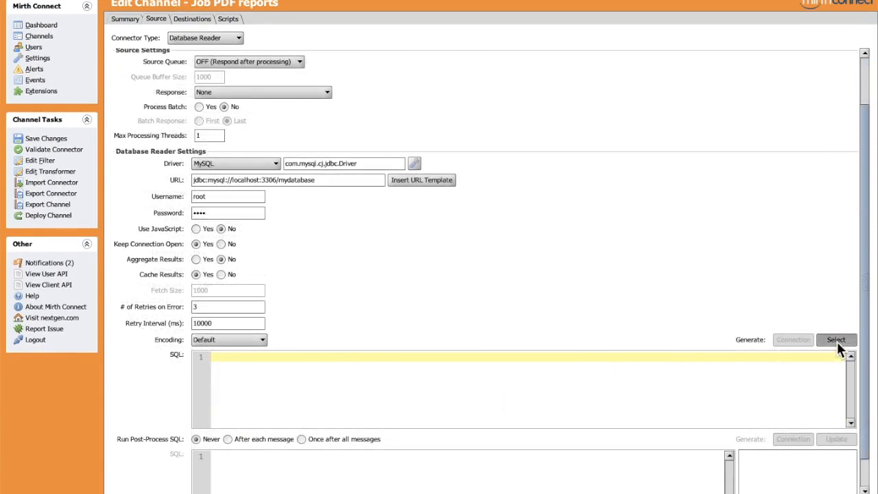
- Build the SELECT query from the patients table's columns in the query builder
{"action": "left_click", "coordinate": [836, 340]}
{"action": "type", "text": "pat"}
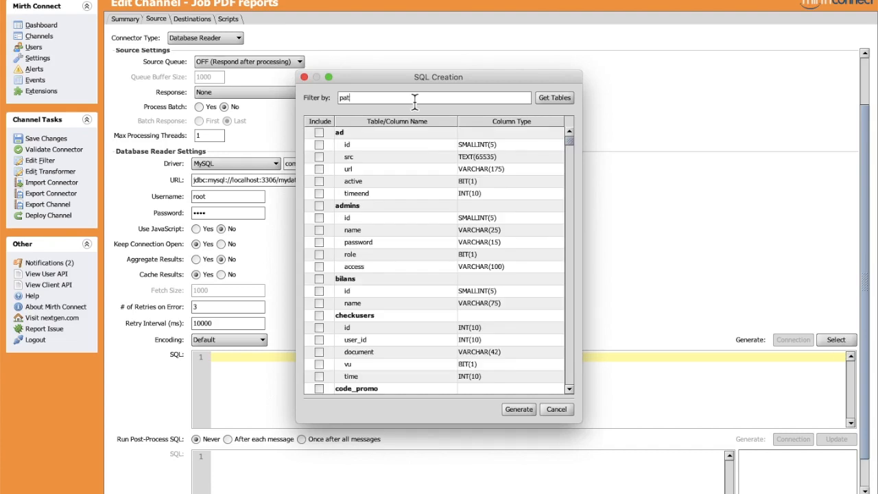
{"action": "left_click", "coordinate": [554, 98]}
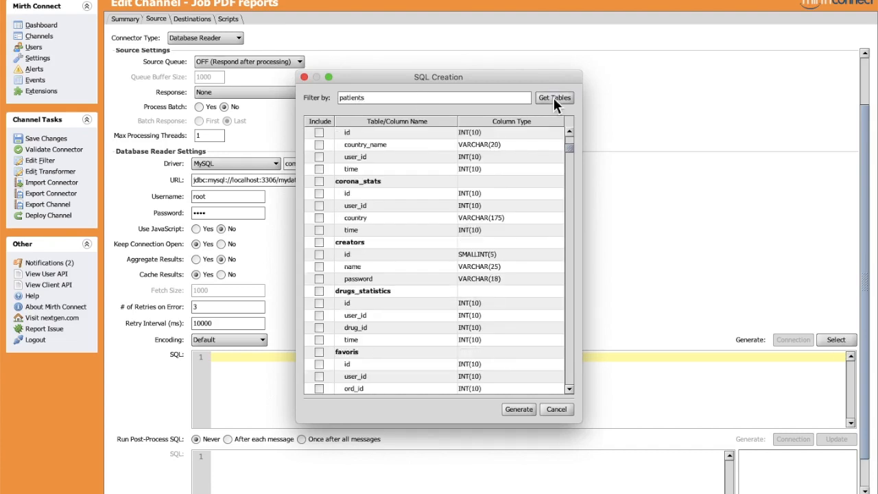
{"action": "left_click", "coordinate": [554, 97]}
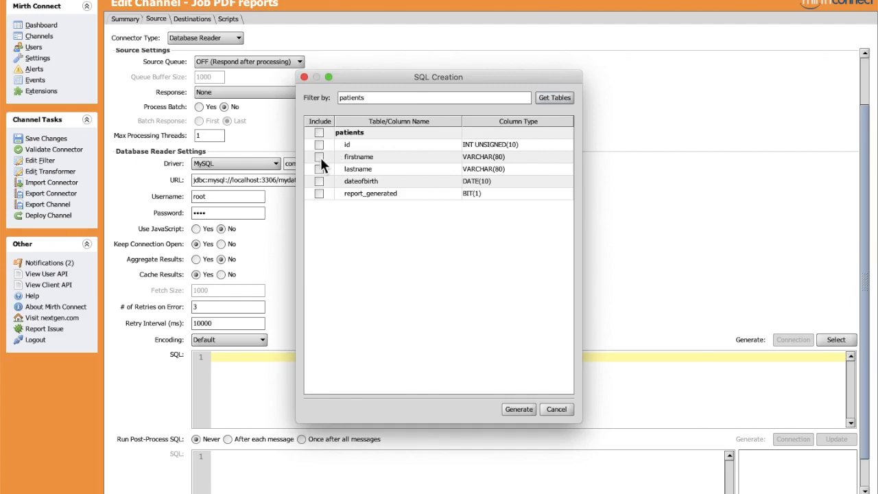
{"action": "left_click", "coordinate": [318, 157]}
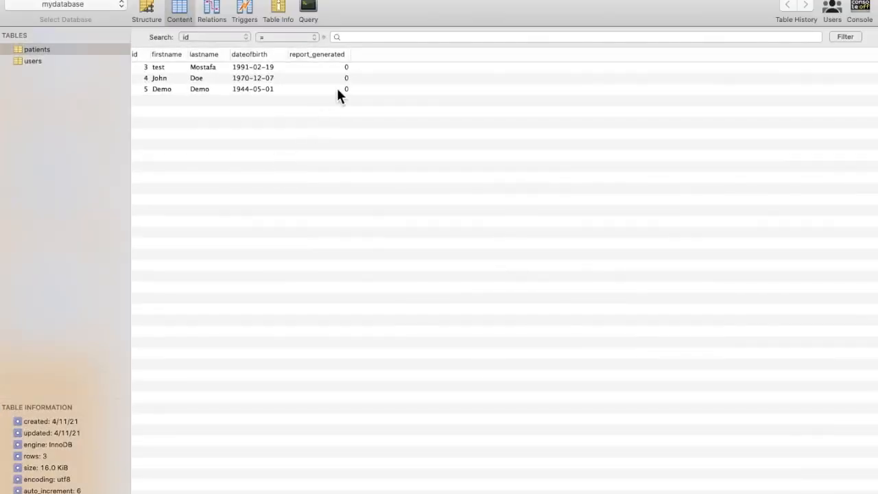
{"action": "mouse_move", "coordinate": [332, 82]}
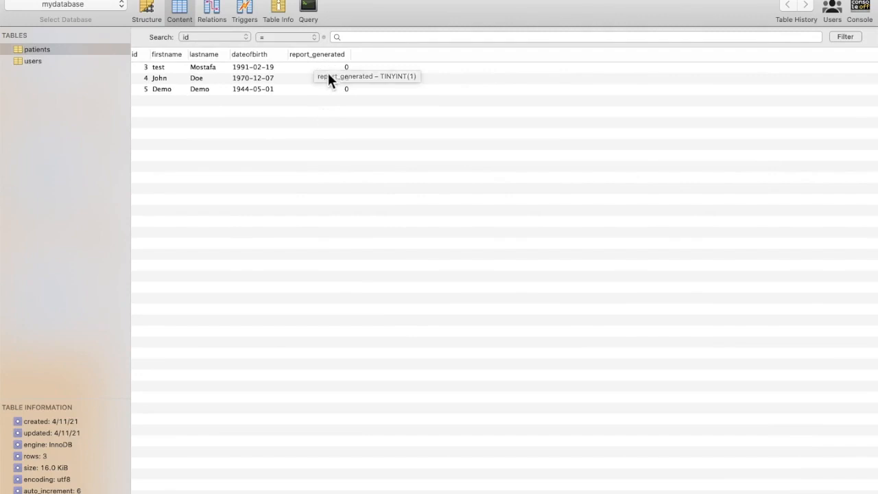
{"action": "mouse_move", "coordinate": [336, 61]}
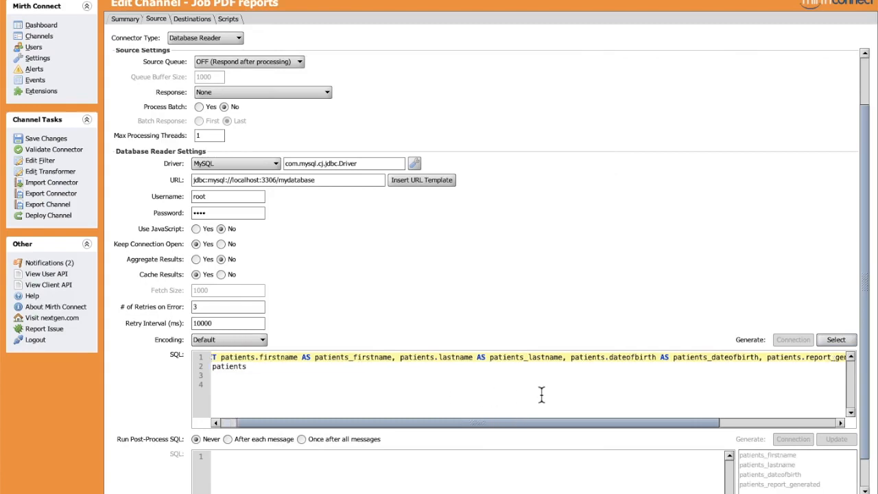
- Append where patients.report_generated = 0 to the query and save the channel
{"action": "scroll", "scroll_direction": "up", "scroll_amount": 3}
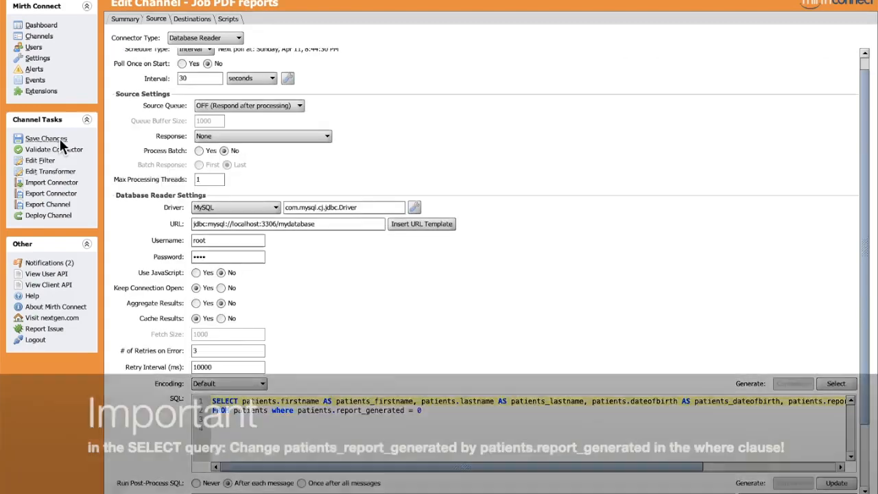
{"action": "mouse_move", "coordinate": [123, 208]}
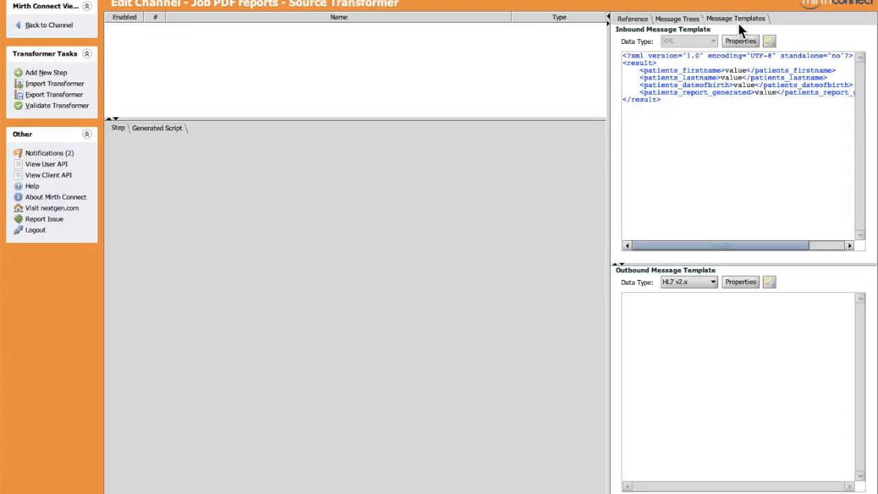
{"action": "mouse_move", "coordinate": [699, 104]}
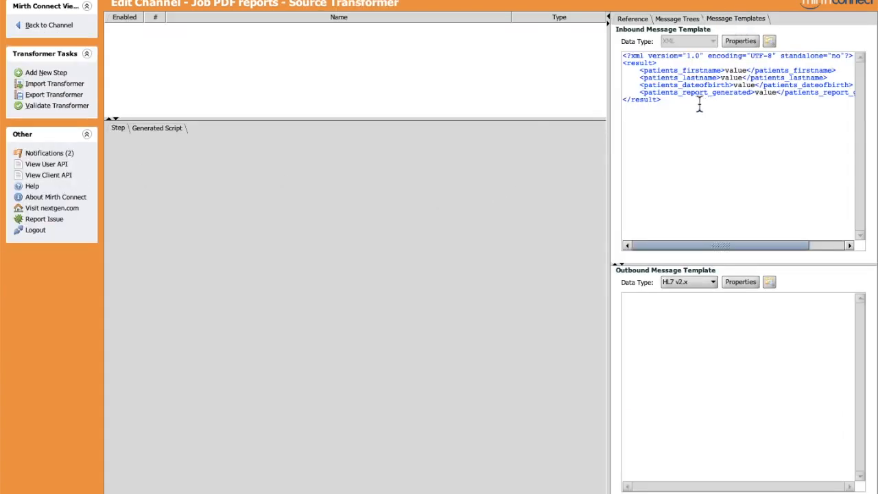
{"action": "mouse_move", "coordinate": [730, 115]}
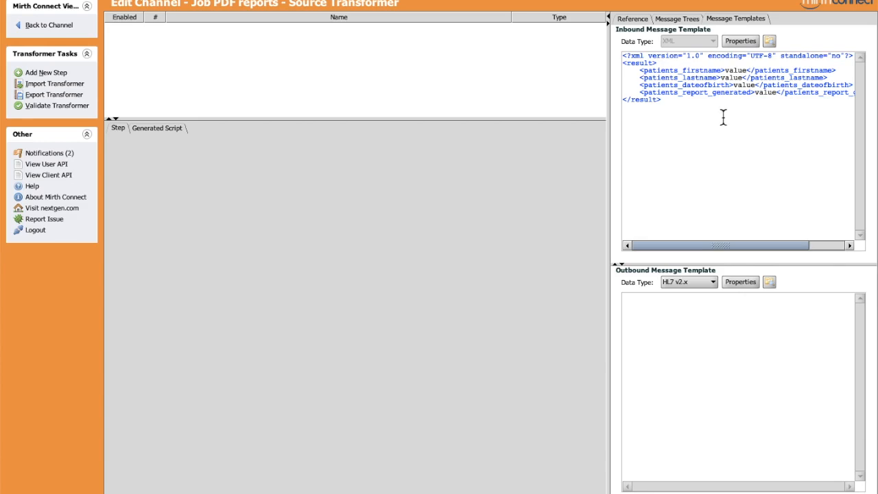
- Show the inbound patient XML template as a message tree in the source transformer
{"action": "left_click", "coordinate": [676, 19]}
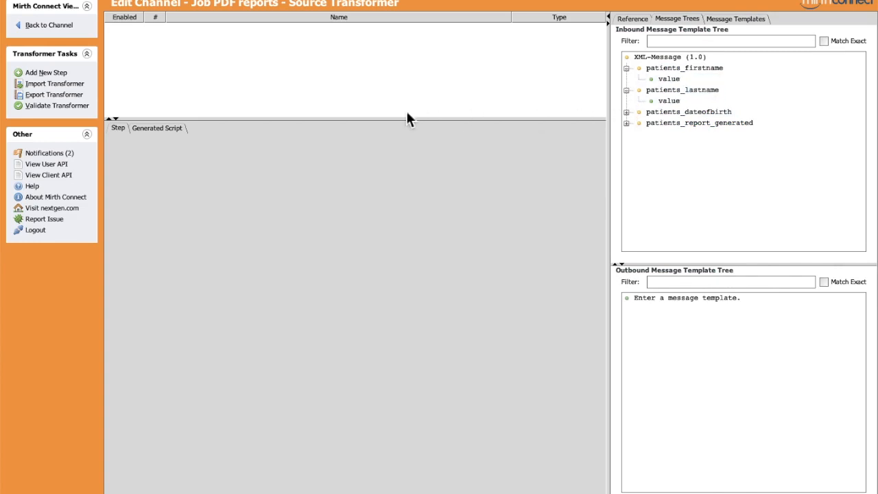
- Add Mapper steps for first name, last name and date of birth, then return to the channel
{"action": "left_click", "coordinate": [47, 72]}
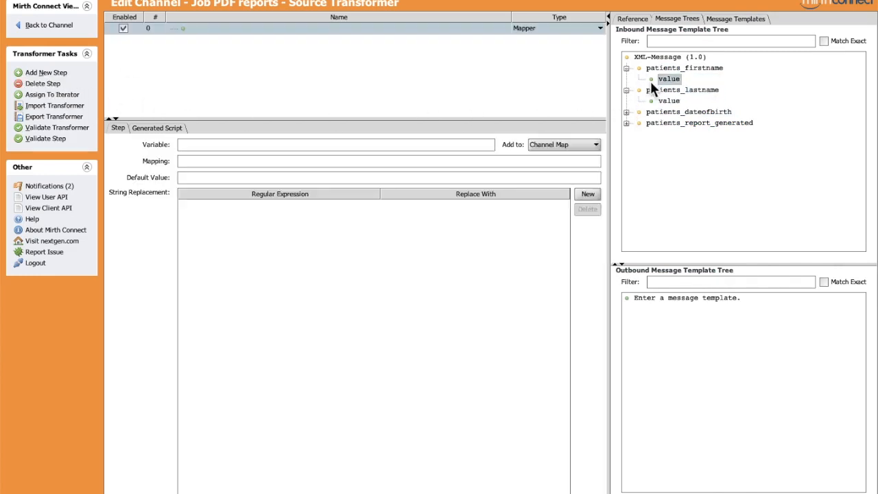
{"action": "type", "text": "first"}
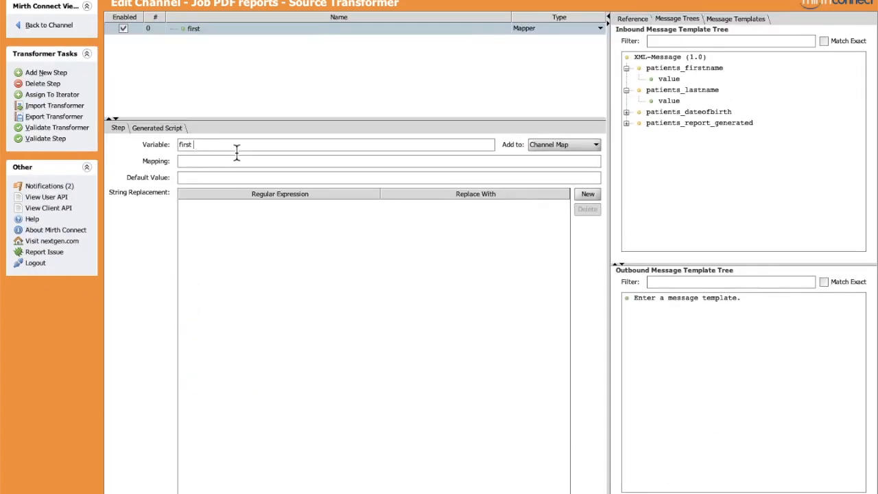
{"action": "left_click", "coordinate": [46, 71]}
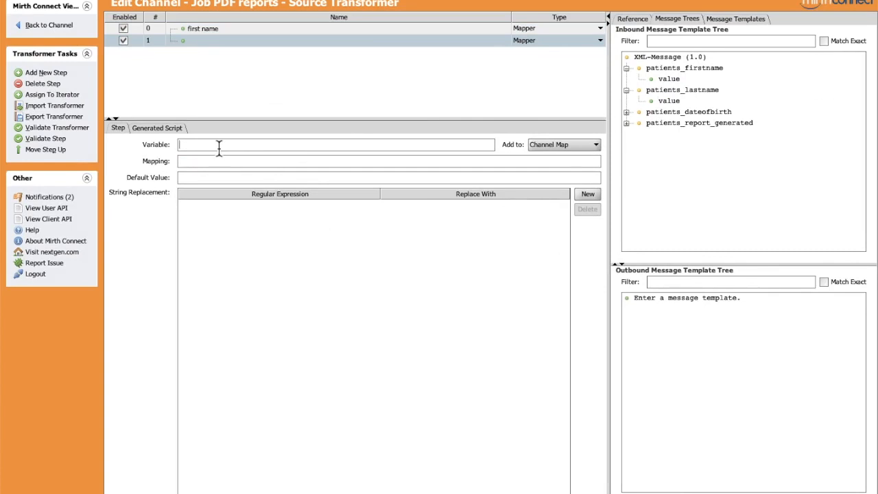
{"action": "left_click", "coordinate": [46, 71]}
{"action": "type", "text": "date of birth"}
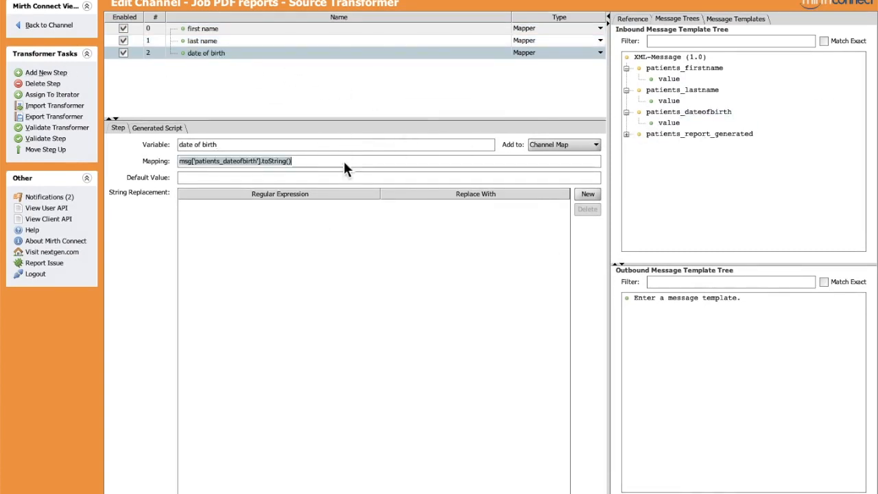
{"action": "left_click", "coordinate": [50, 24]}
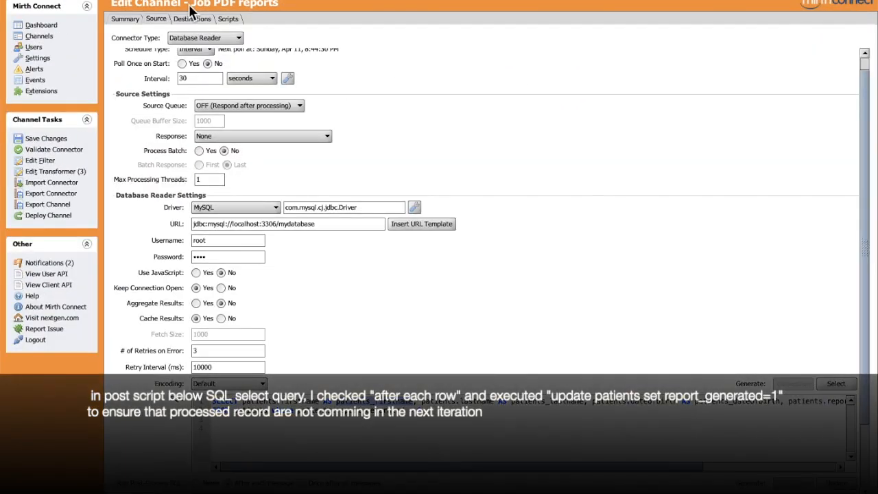
- Rename Destination 1 to 'pdf report generation' and make it a Document Writer producing PDF
{"action": "left_click", "coordinate": [192, 19]}
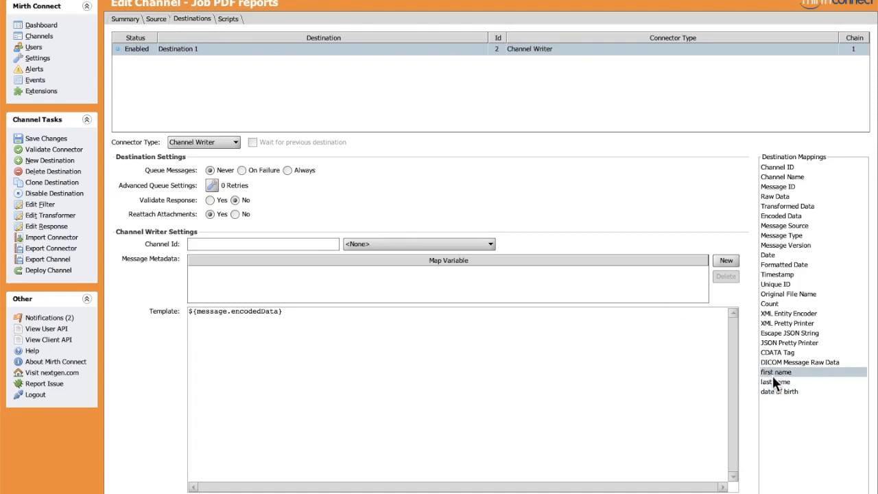
{"action": "left_click", "coordinate": [775, 382]}
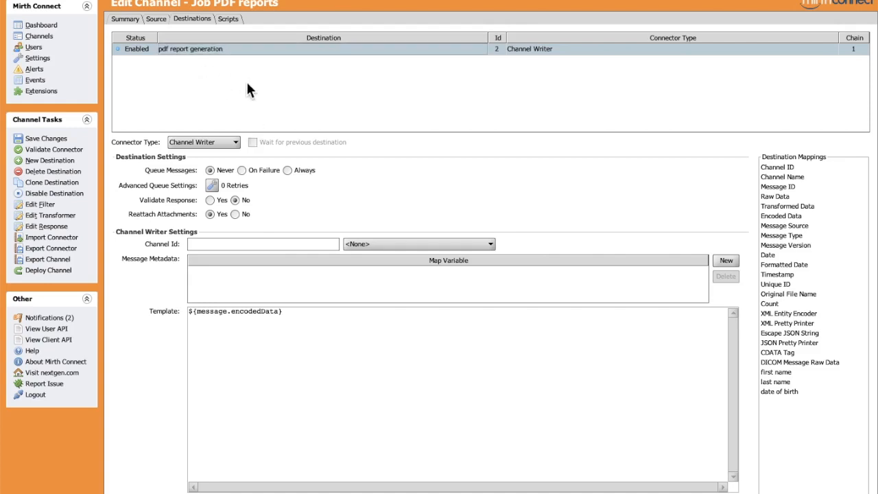
{"action": "left_click", "coordinate": [236, 141]}
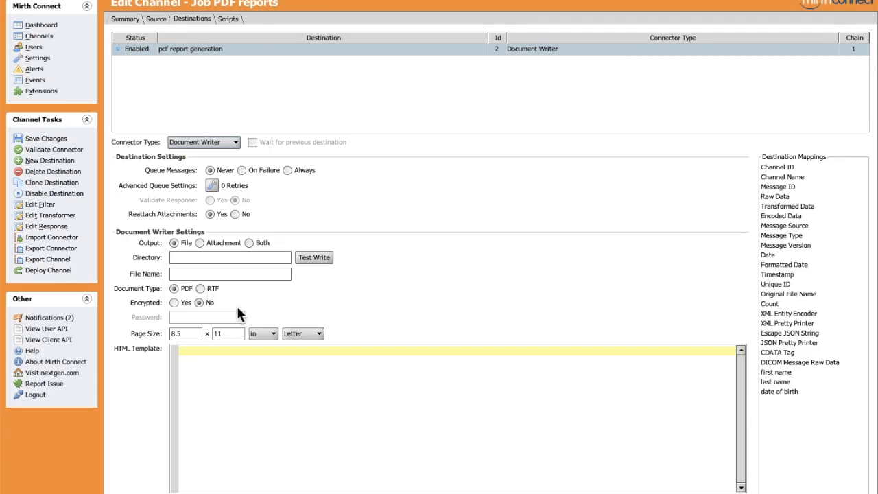
{"action": "mouse_move", "coordinate": [390, 327]}
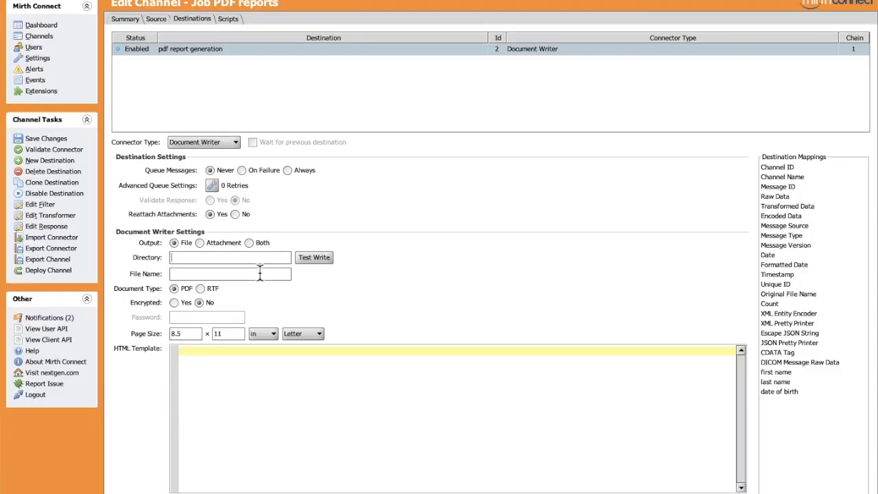
- Write to /Users/mbrazi/Documents/reports with file name pdf_report_${maps.get('first name')}_${maps.get('last name')}.pdf
{"action": "type", "text": "/Users/mbrazi/Documents/reports"}
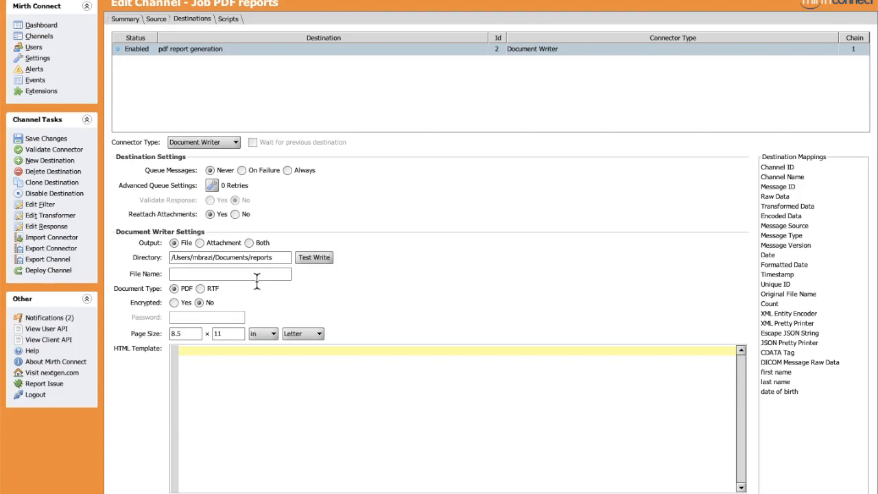
{"action": "mouse_move", "coordinate": [230, 274]}
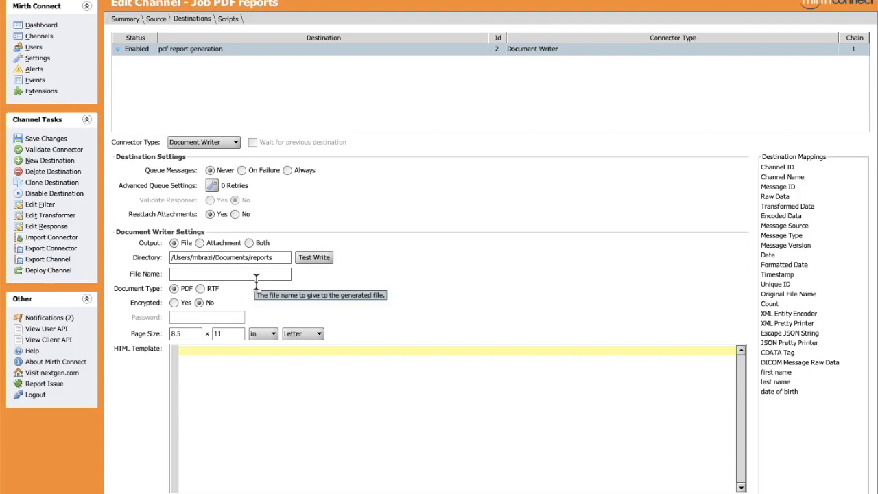
{"action": "type", "text": "pdf_report_"}
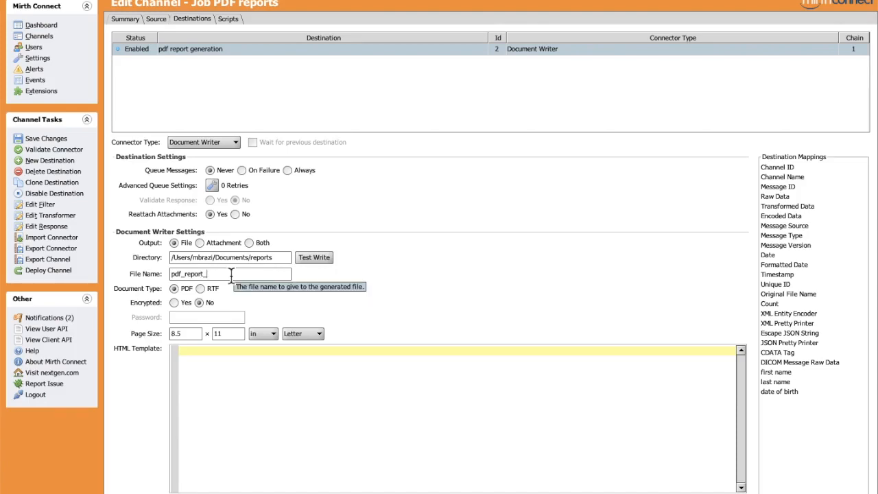
{"action": "type", "text": "${maps.get('first name')}"}
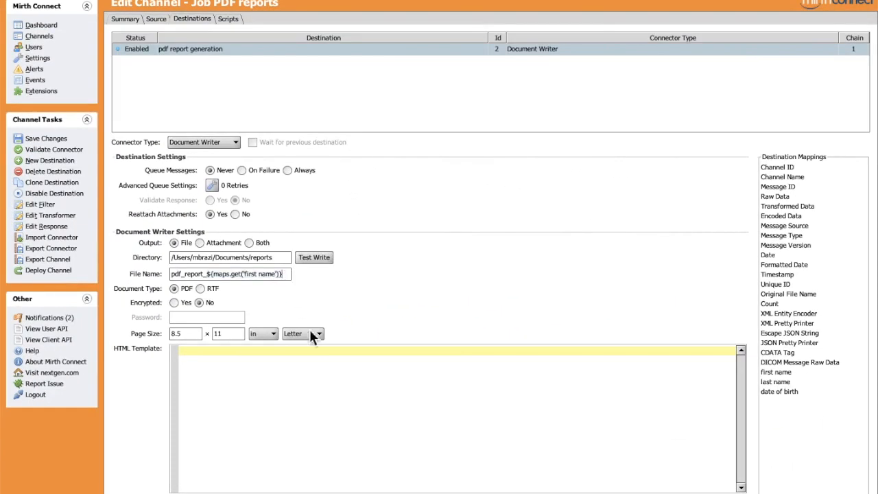
{"action": "left_click", "coordinate": [779, 391]}
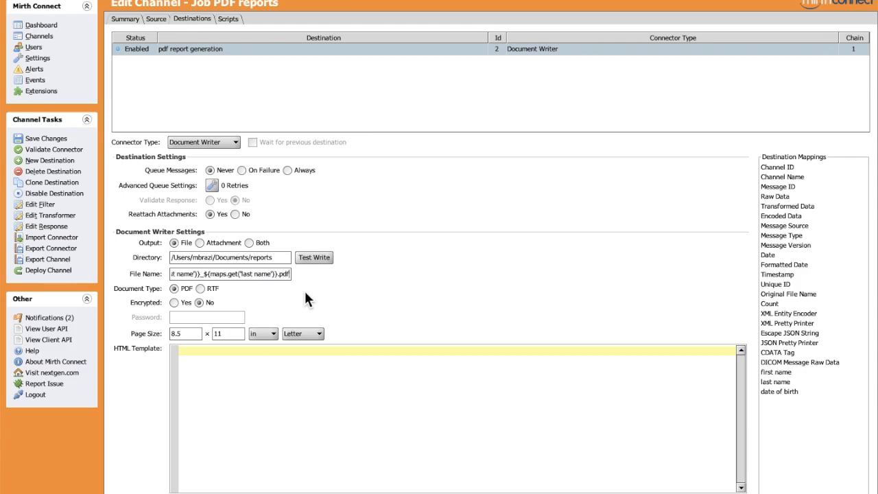
{"action": "mouse_move", "coordinate": [329, 331]}
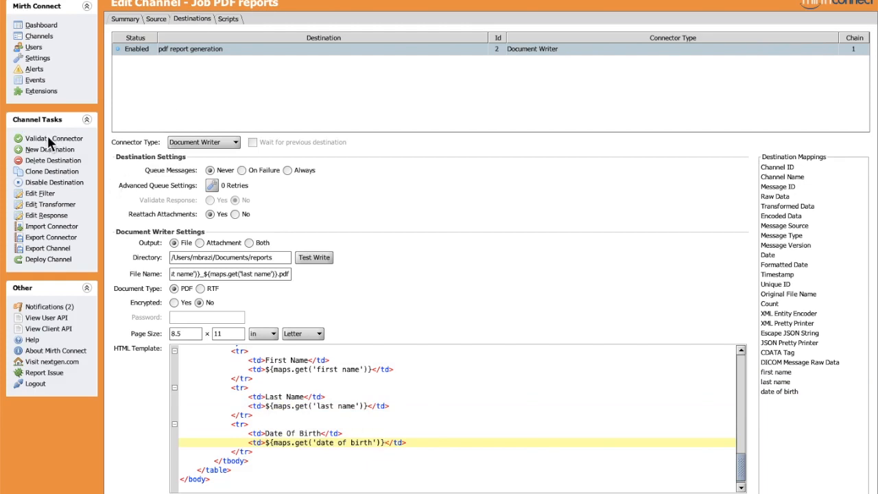
- Deploy the Job PDF Reports channel with its HTML patient table template and confirm
{"action": "left_click", "coordinate": [48, 258]}
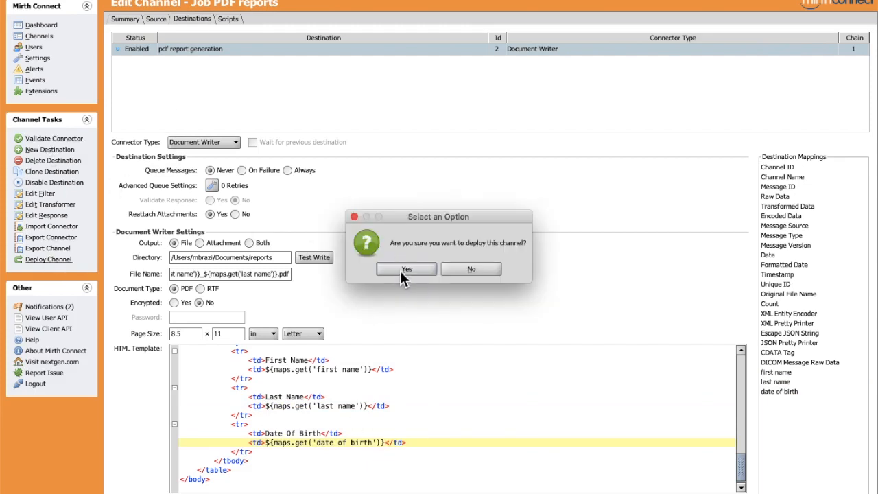
{"action": "left_click", "coordinate": [406, 268]}
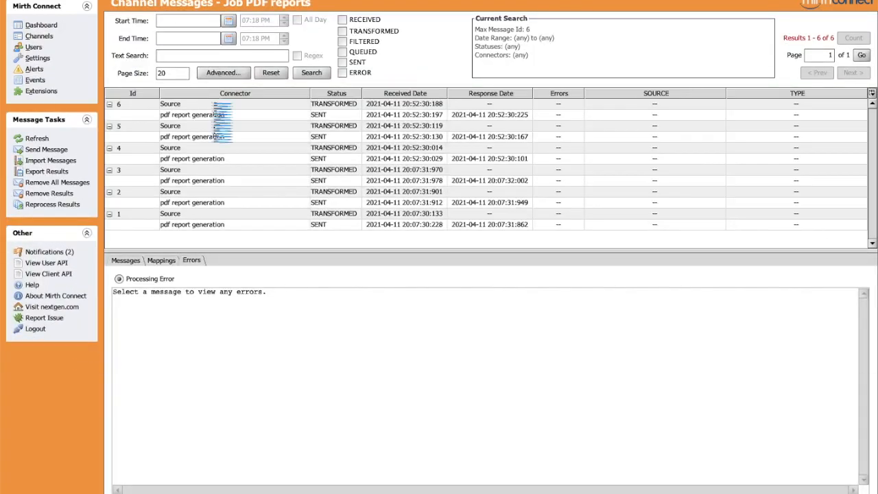
- Review the raw incoming patient records of messages 6 and 5 in Channel Messages
{"action": "left_click", "coordinate": [206, 104]}
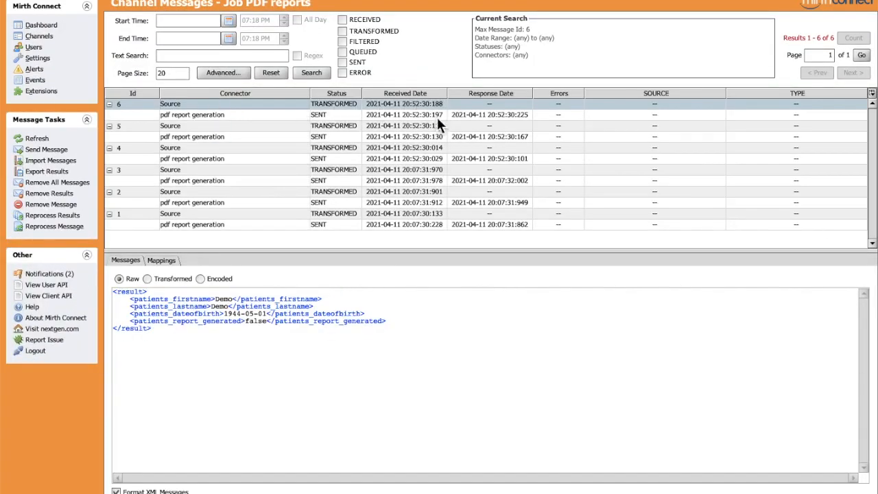
{"action": "mouse_move", "coordinate": [414, 159]}
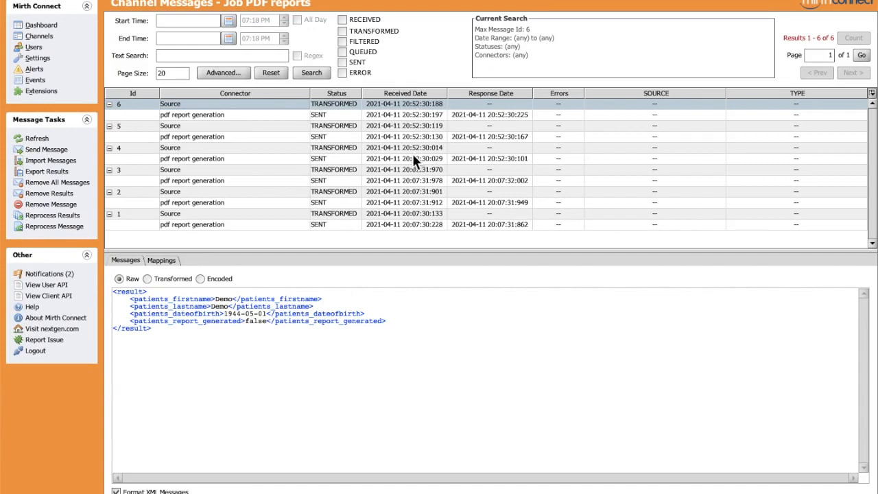
{"action": "mouse_move", "coordinate": [244, 310]}
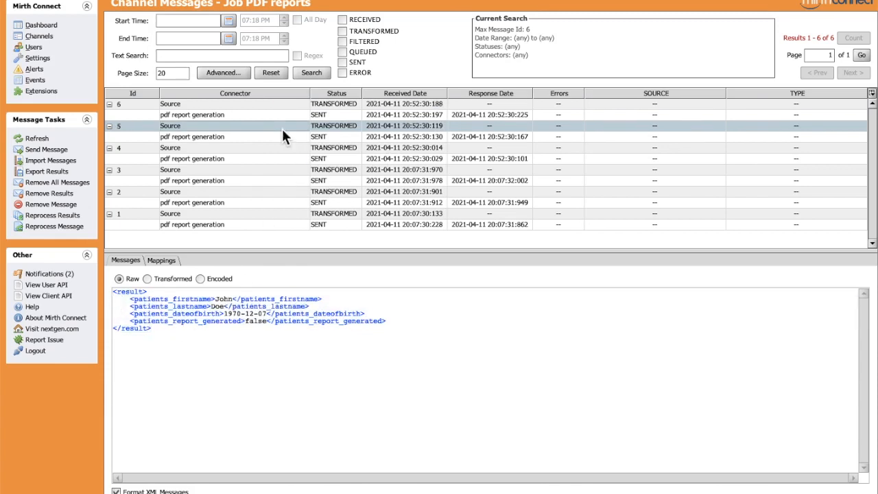
{"action": "left_click", "coordinate": [192, 148]}
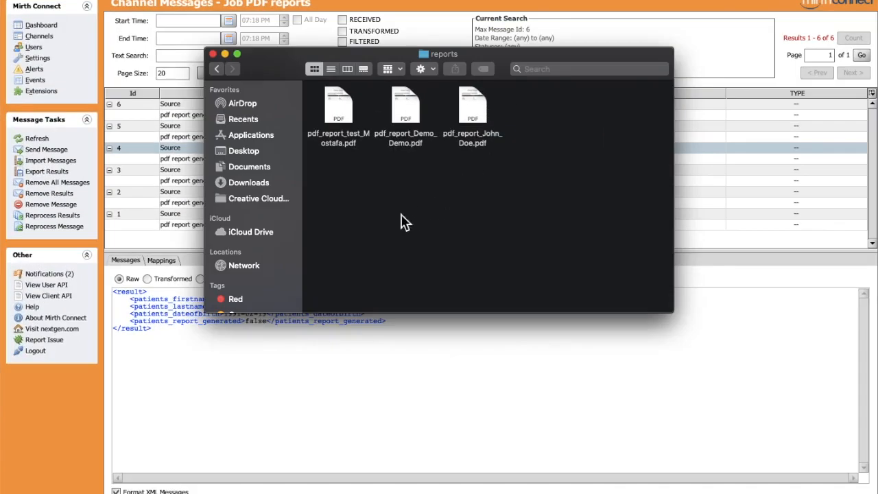
{"action": "mouse_move", "coordinate": [350, 150]}
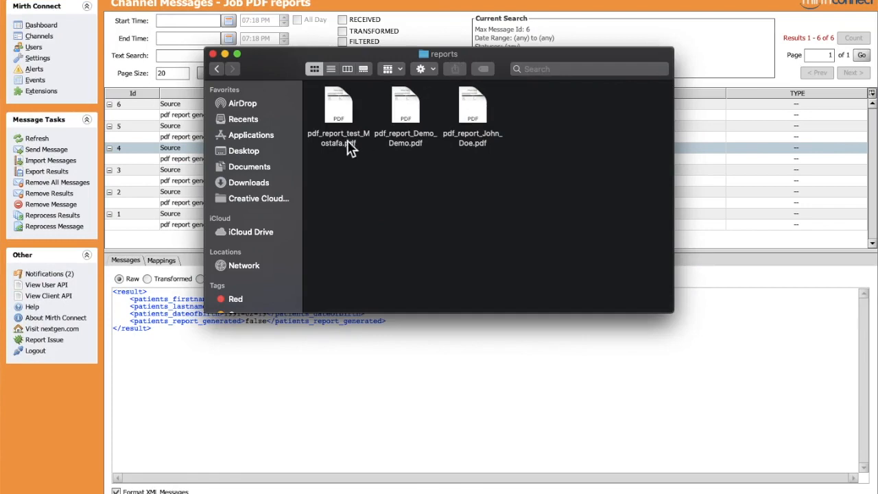
- List the reports folder and preview the test Mostafa and Demo Demo PDF reports
{"action": "left_click", "coordinate": [331, 68]}
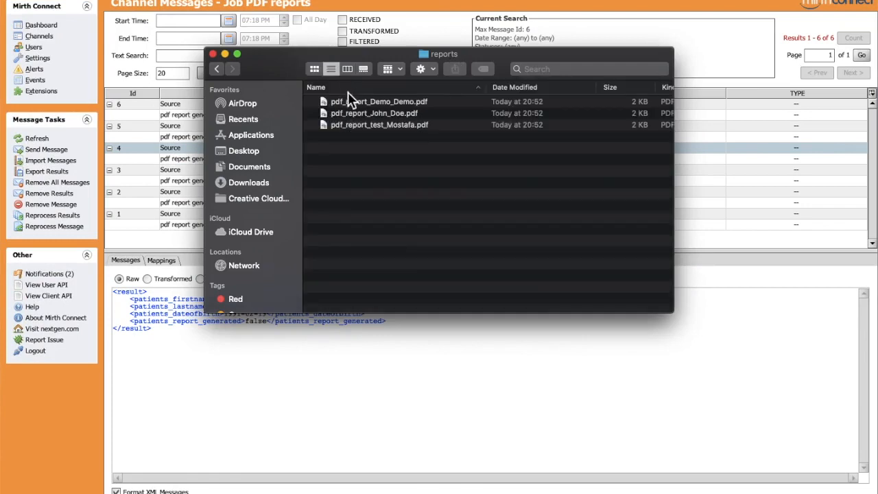
{"action": "mouse_move", "coordinate": [383, 115]}
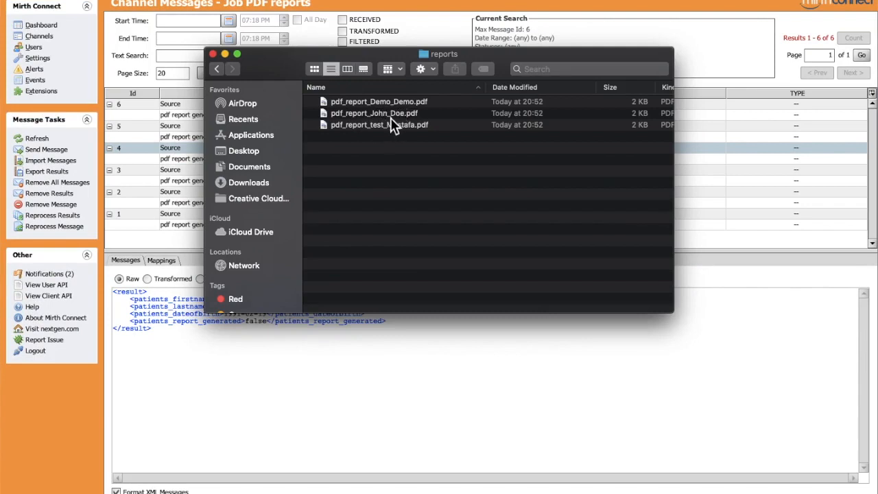
{"action": "mouse_move", "coordinate": [395, 134]}
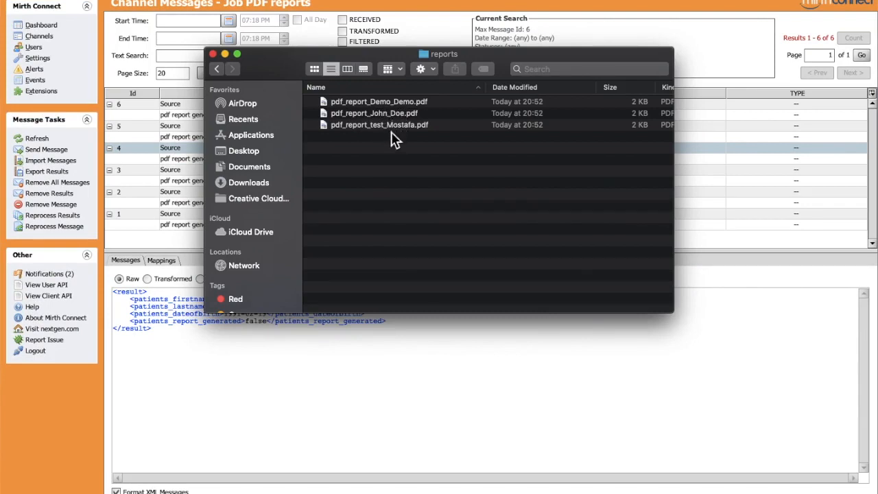
{"action": "mouse_move", "coordinate": [346, 135]}
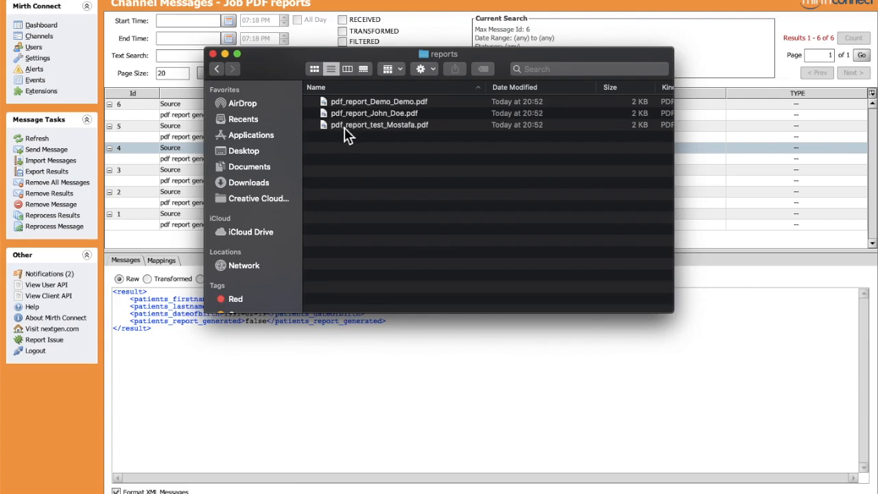
{"action": "double_click", "coordinate": [379, 123]}
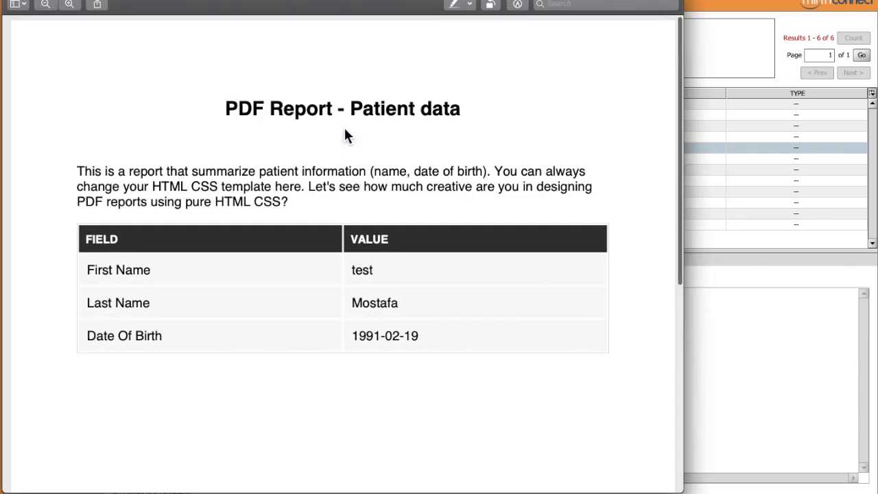
{"action": "mouse_move", "coordinate": [123, 62]}
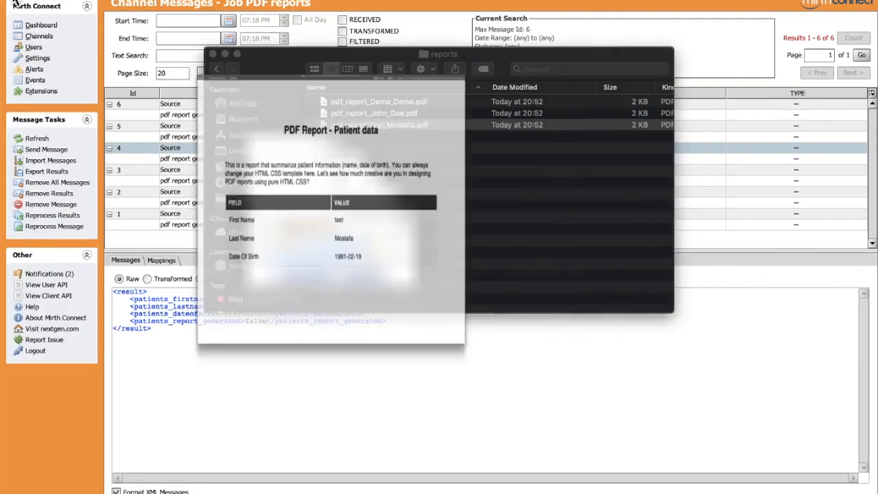
{"action": "left_click", "coordinate": [373, 112]}
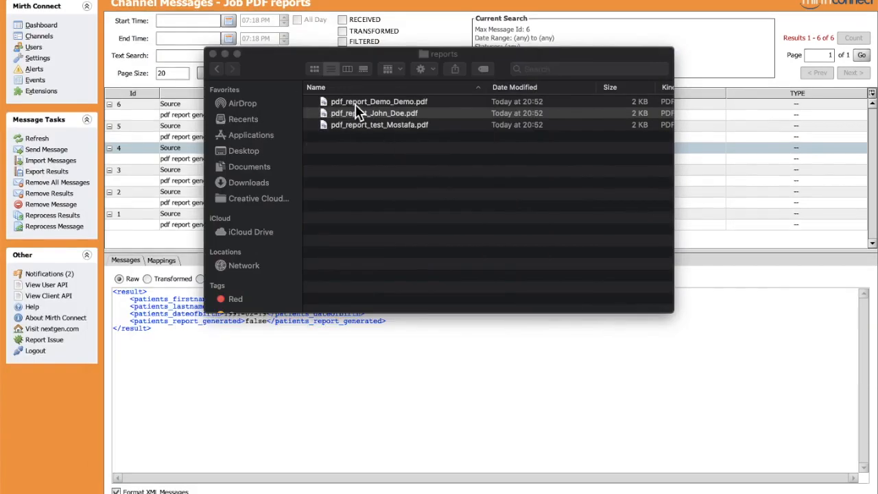
{"action": "double_click", "coordinate": [378, 101]}
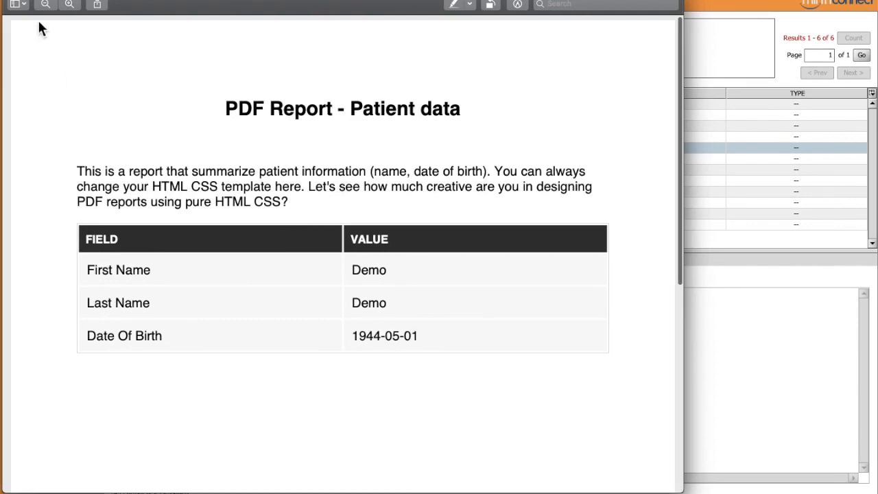